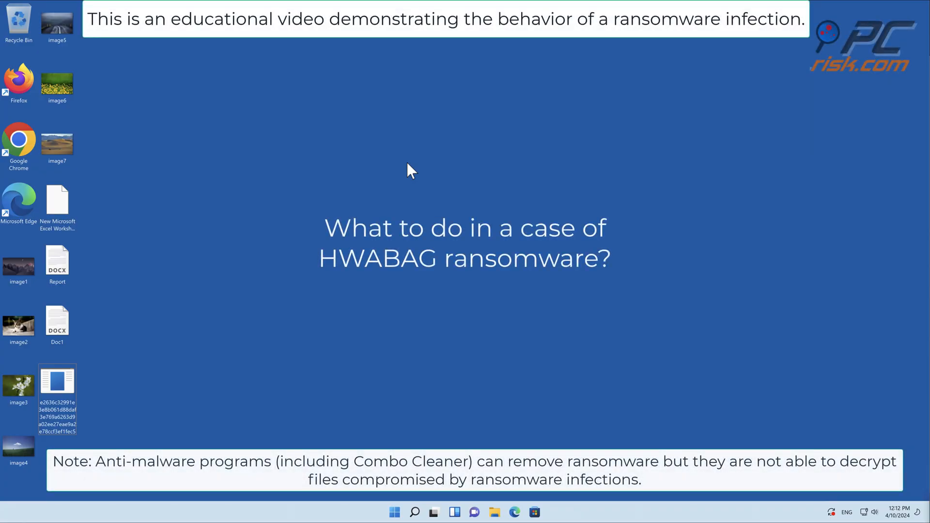
mouse_move(282, 285)
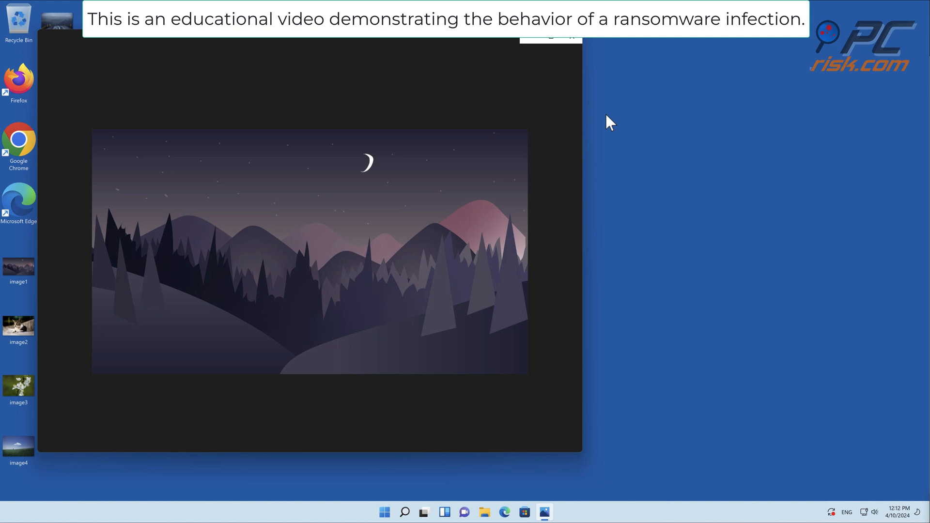
Step: Run the ransomware .exe from the desktop as administrator, approving the UAC prompt
right_click(57, 383)
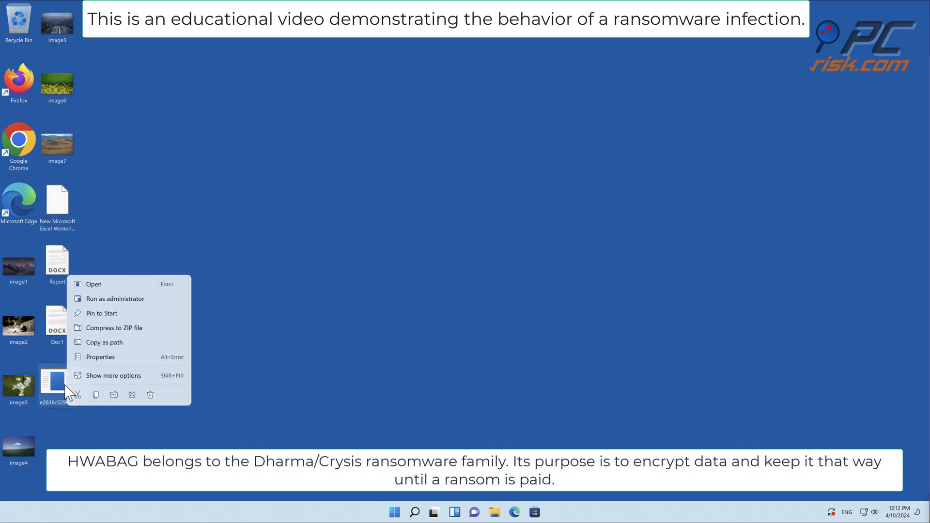
left_click(93, 284)
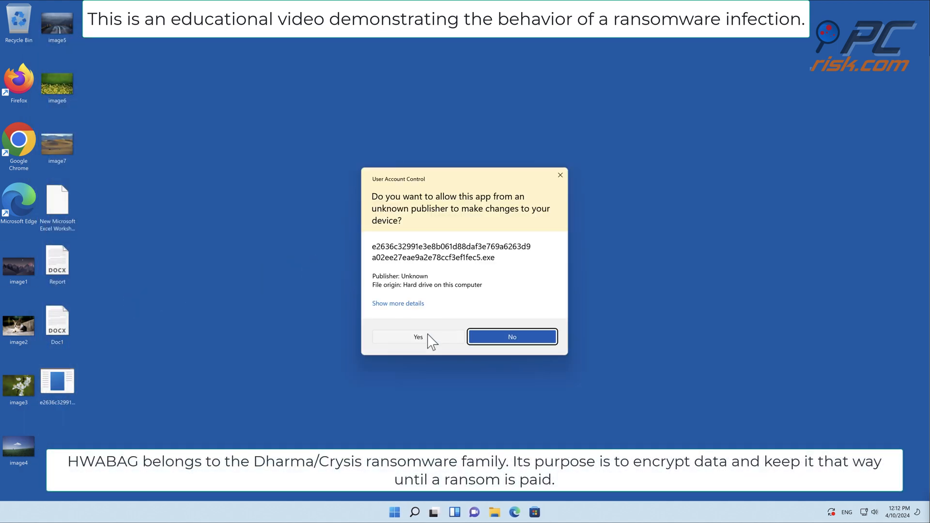
left_click(418, 336)
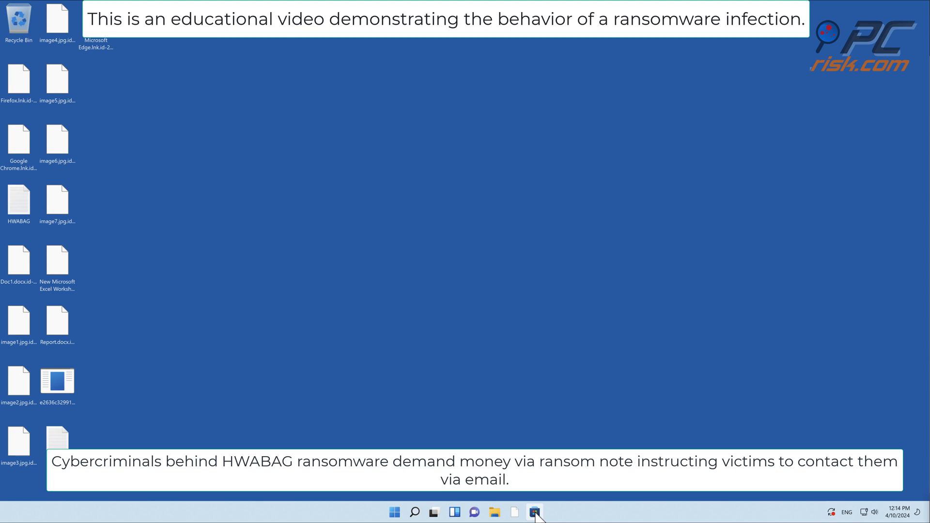
Step: Search Microsoft Store for 'browser' and install Microsoft Edge Browser from the results
left_click(534, 511)
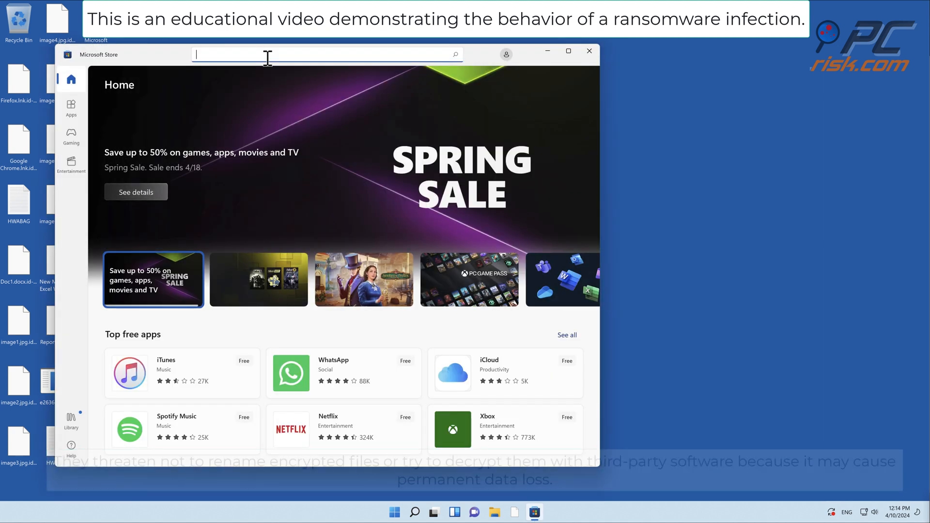
type("browser")
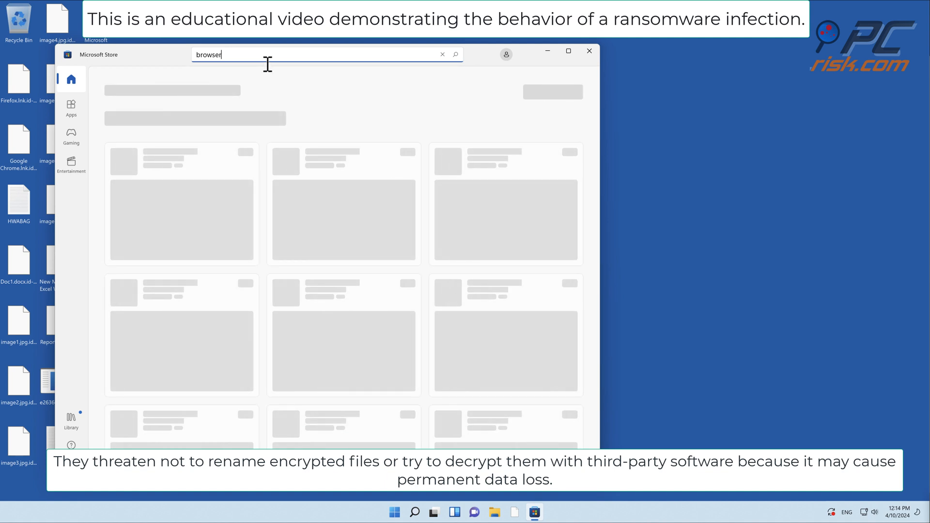
key("enter")
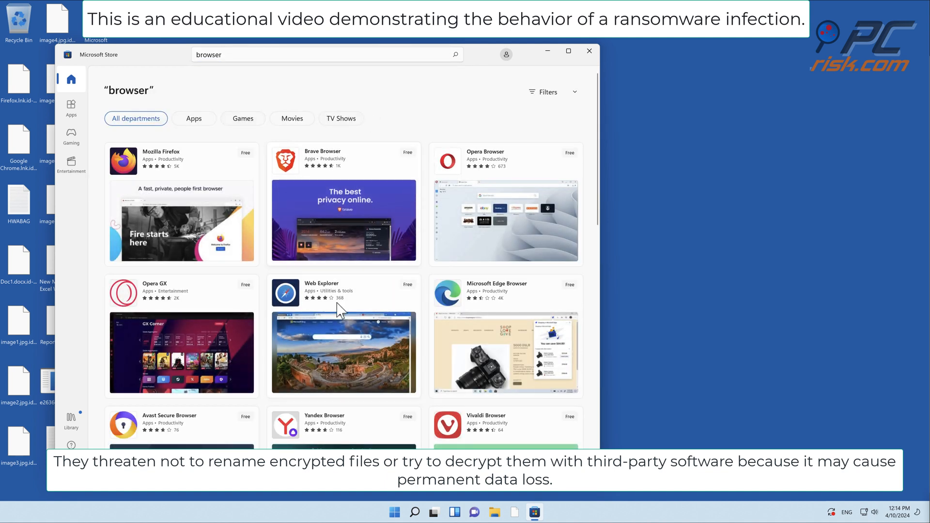
left_click(497, 291)
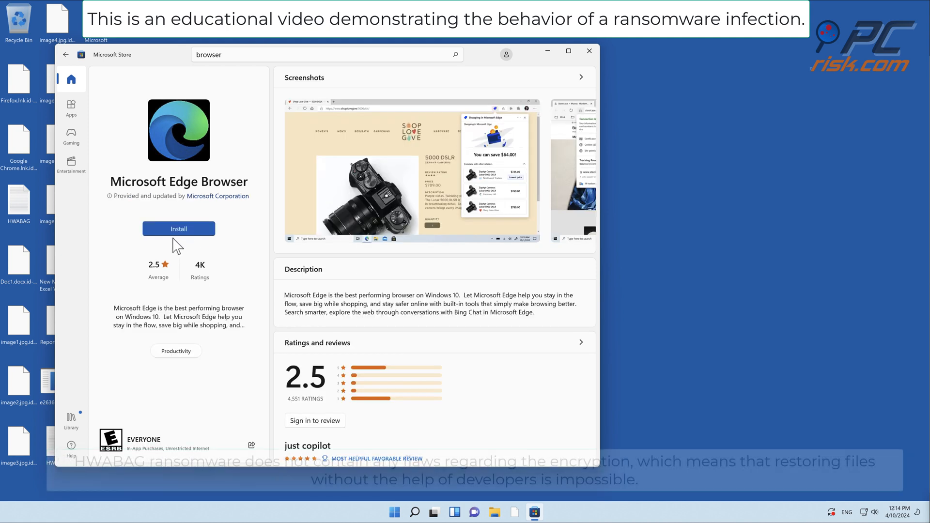
left_click(179, 229)
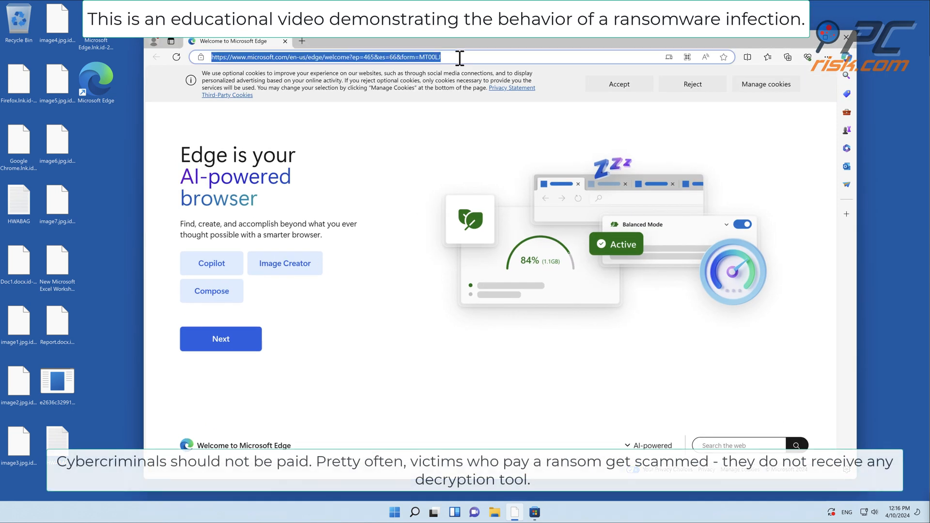
left_click(314, 57)
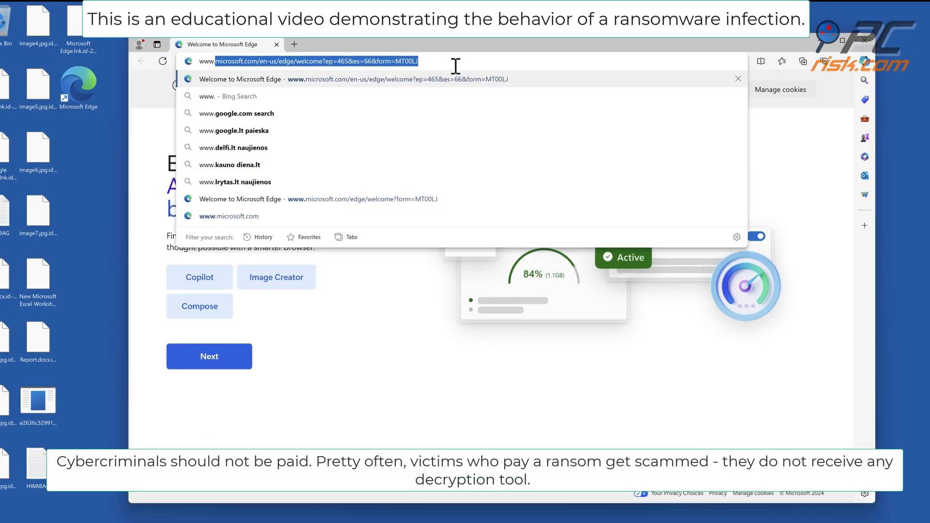
type("www.combocleaner.com")
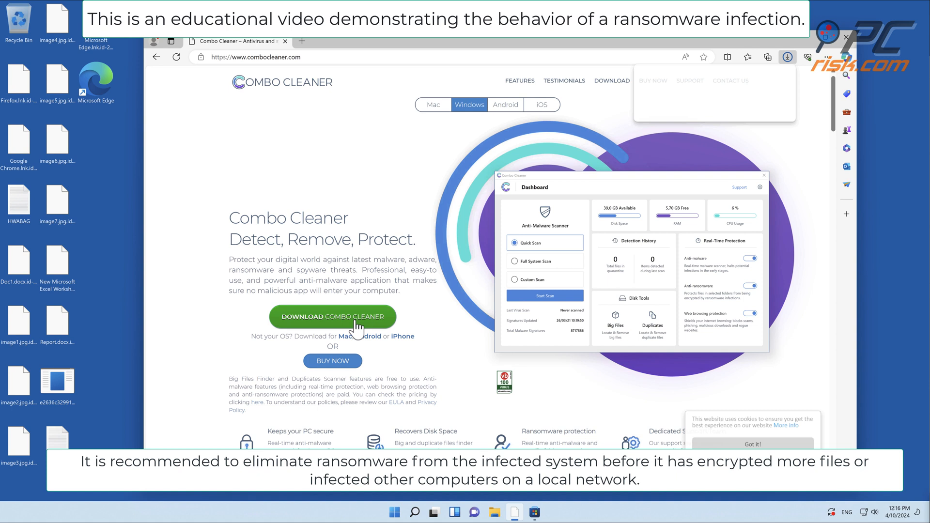
left_click(787, 57)
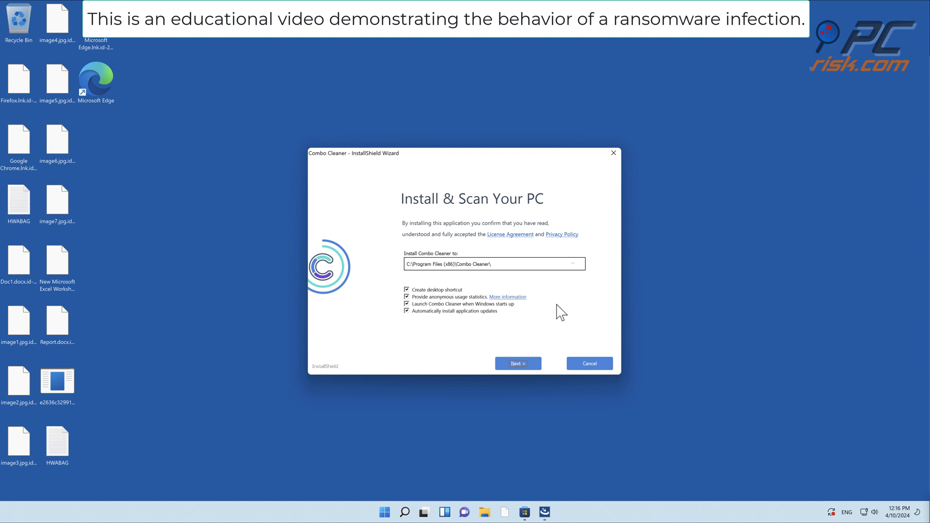
Step: Install Combo Cleaner with default options and finish, launching the app with its initial scan
left_click(517, 364)
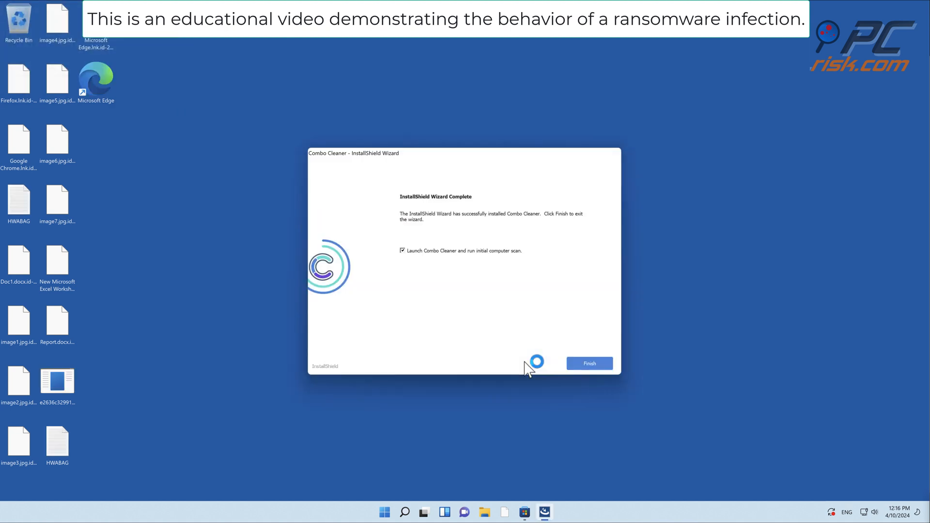
left_click(589, 363)
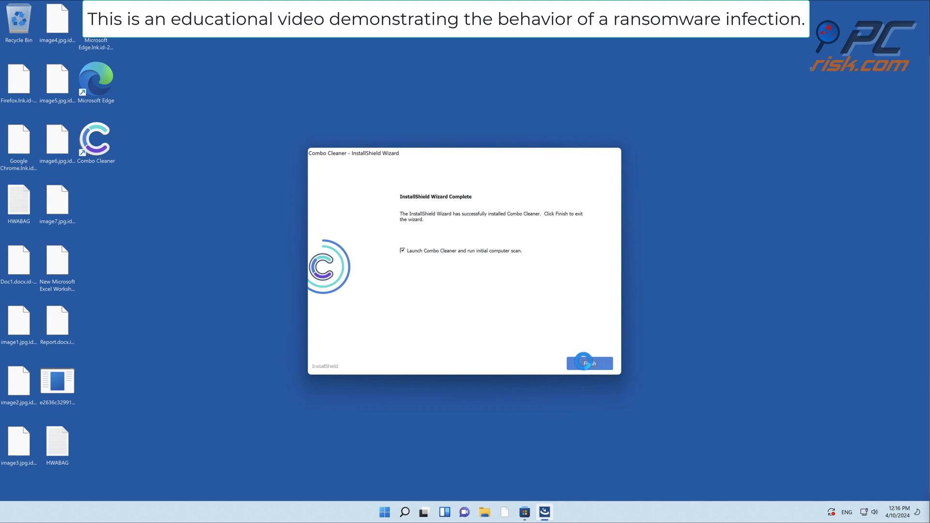
left_click(589, 364)
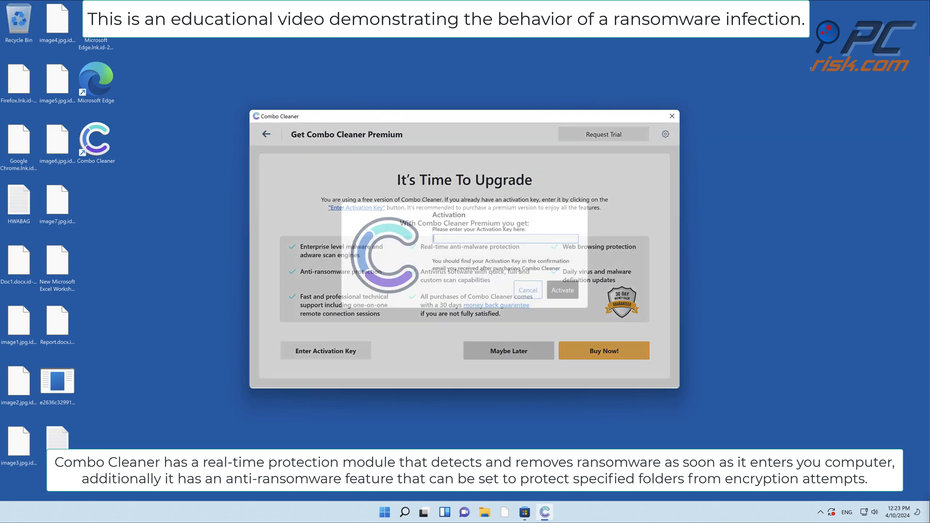
Step: Activate the license and move the three detected threats to quarantine
left_click(561, 290)
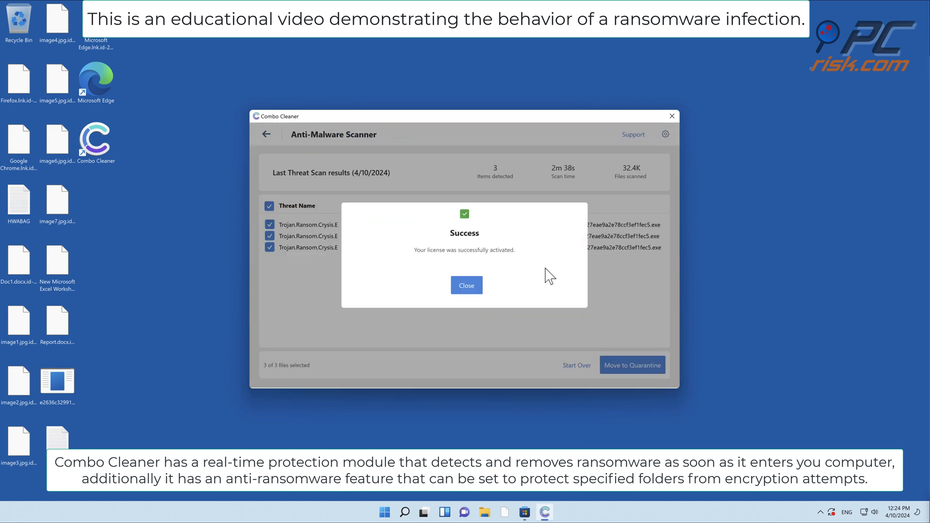
left_click(466, 285)
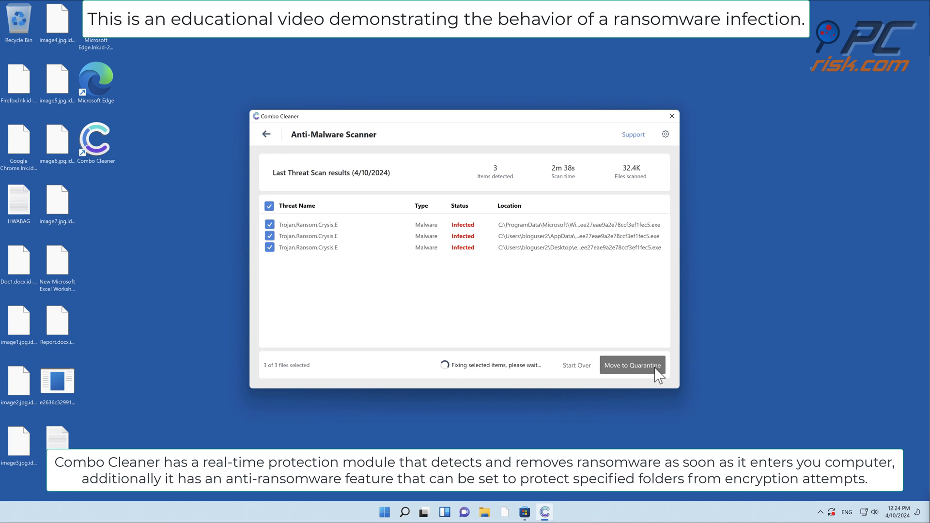
left_click(633, 365)
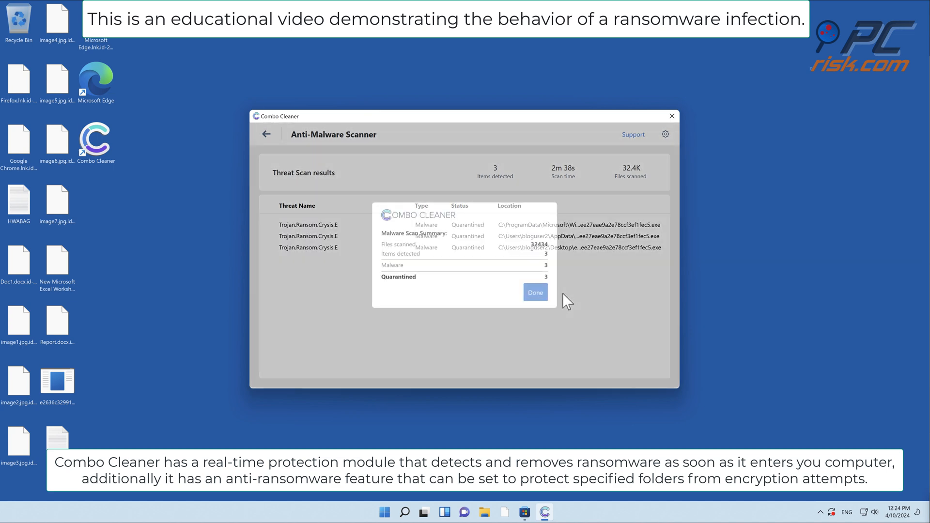
left_click(534, 293)
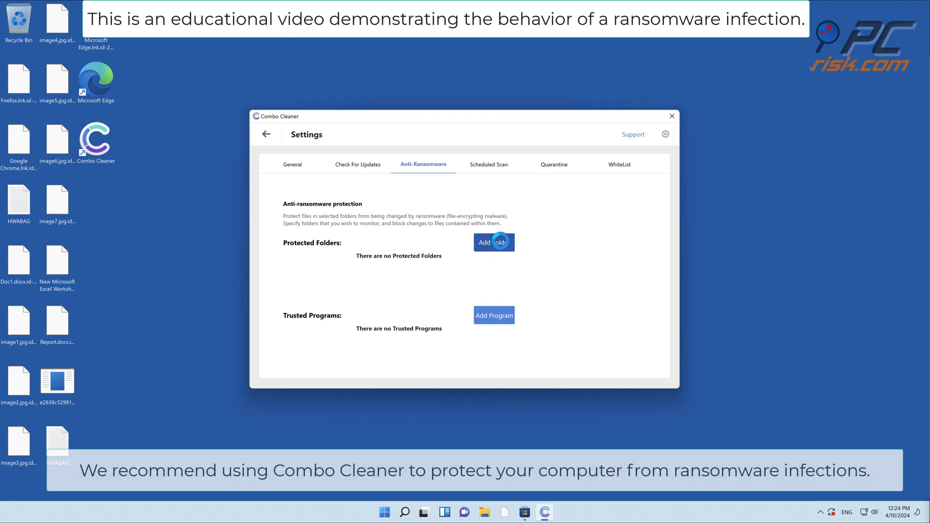
Step: Add the Desktop to anti-ransomware protected folders, then close Combo Cleaner
left_click(494, 242)
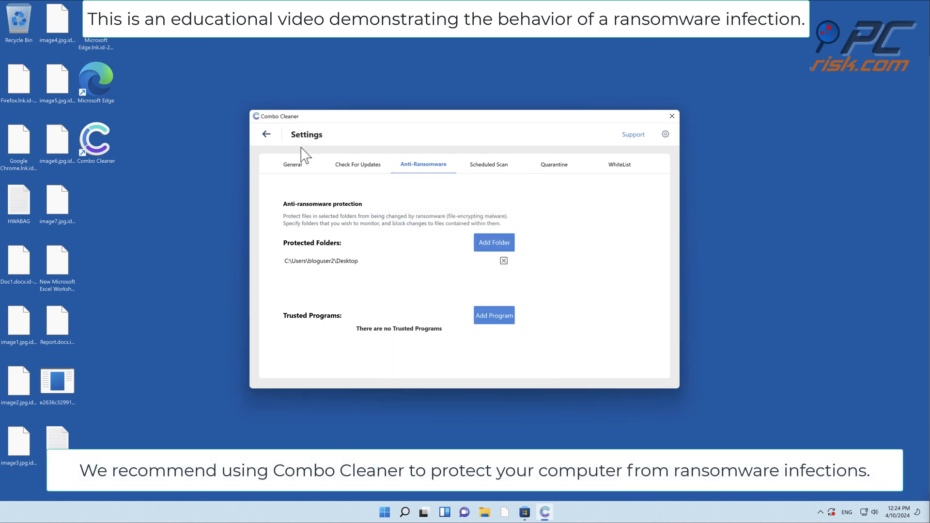
left_click(266, 133)
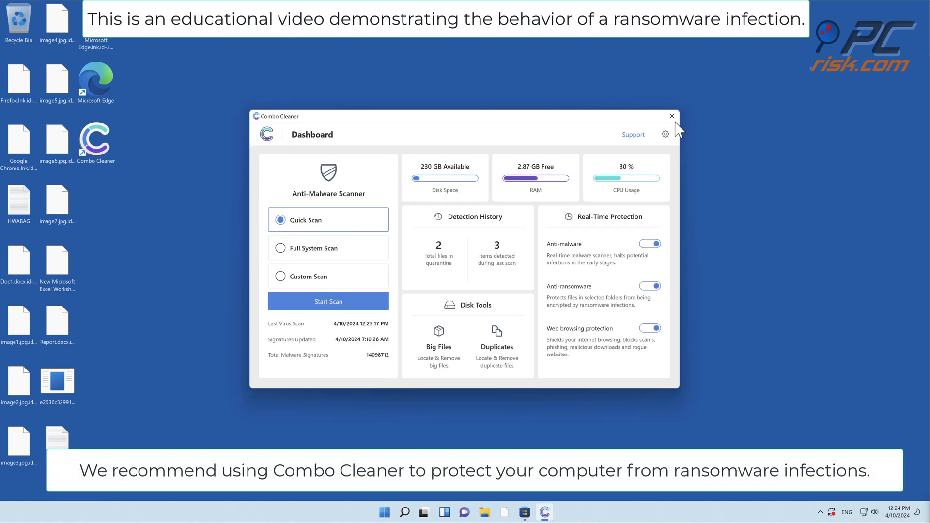
left_click(671, 115)
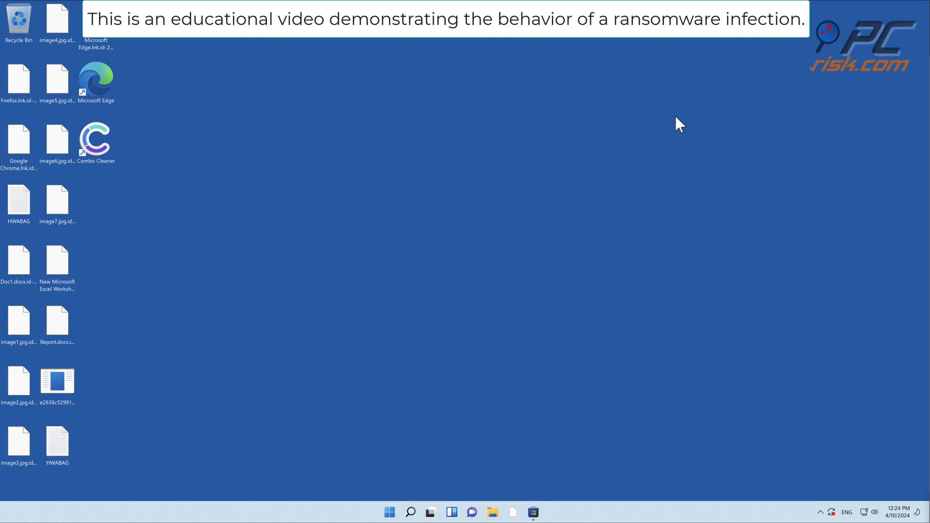